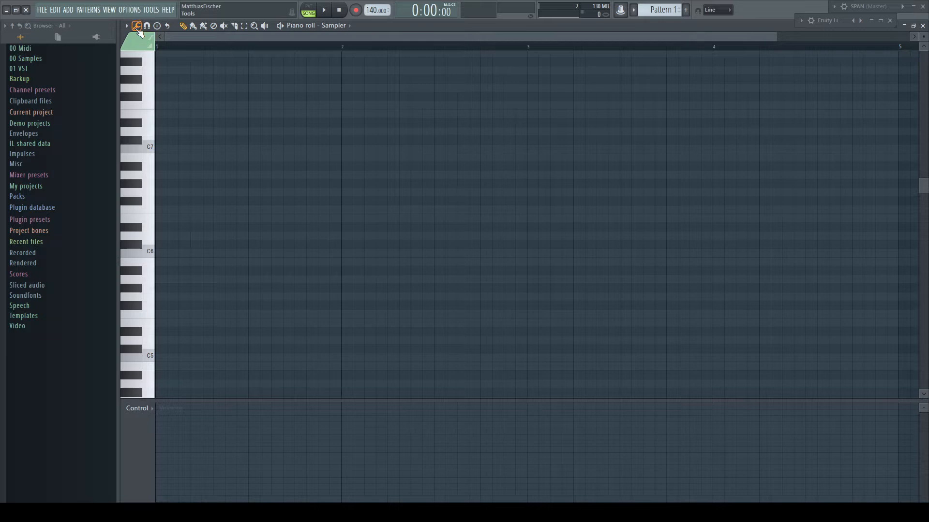
Step: Browse the piano roll tools and arpeggio presets, then open the Chopper and its help page
{"action": "left_click", "coordinate": [137, 26]}
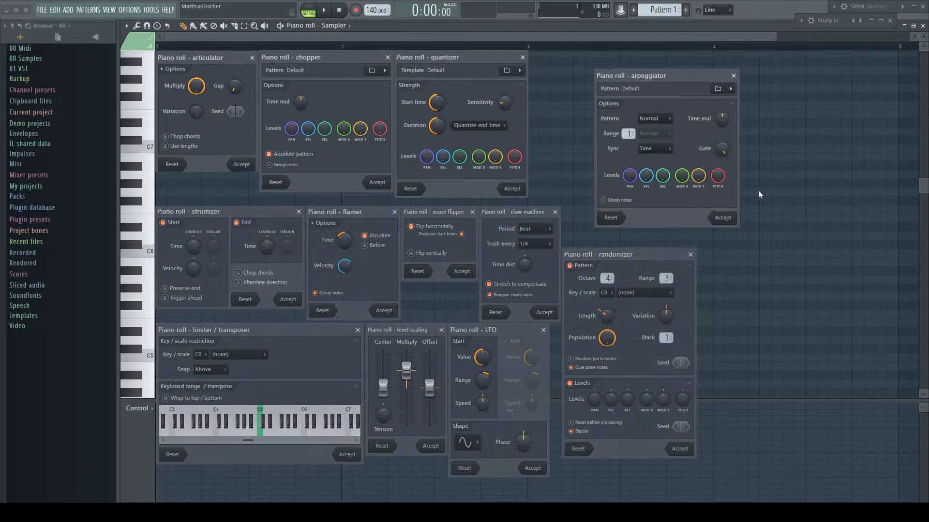
{"action": "left_click", "coordinate": [731, 88]}
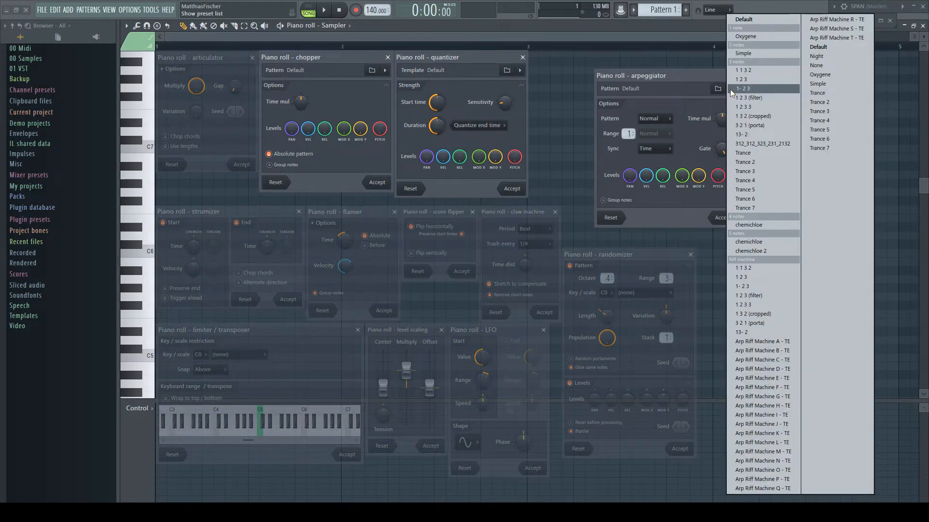
{"action": "mouse_move", "coordinate": [705, 82]}
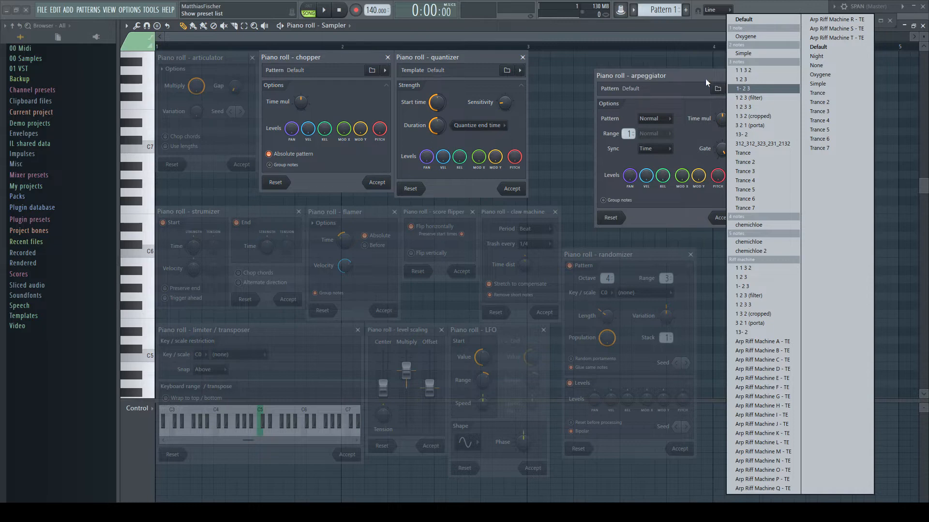
{"action": "left_click", "coordinate": [717, 88]}
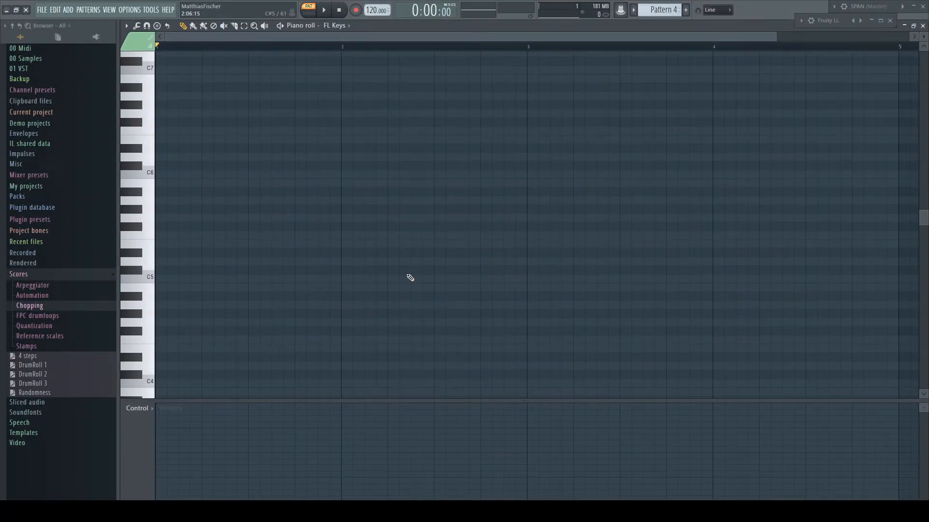
{"action": "key", "text": "alt+u"}
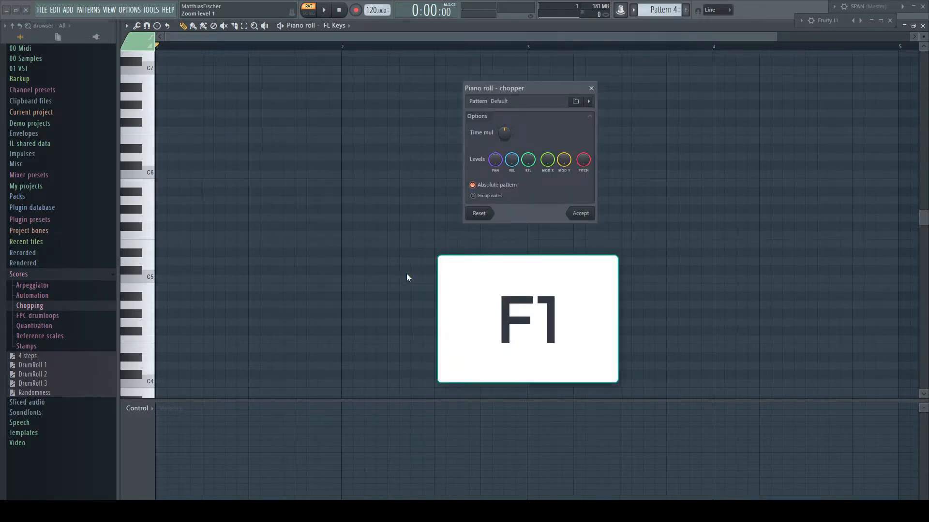
{"action": "key", "text": "f1"}
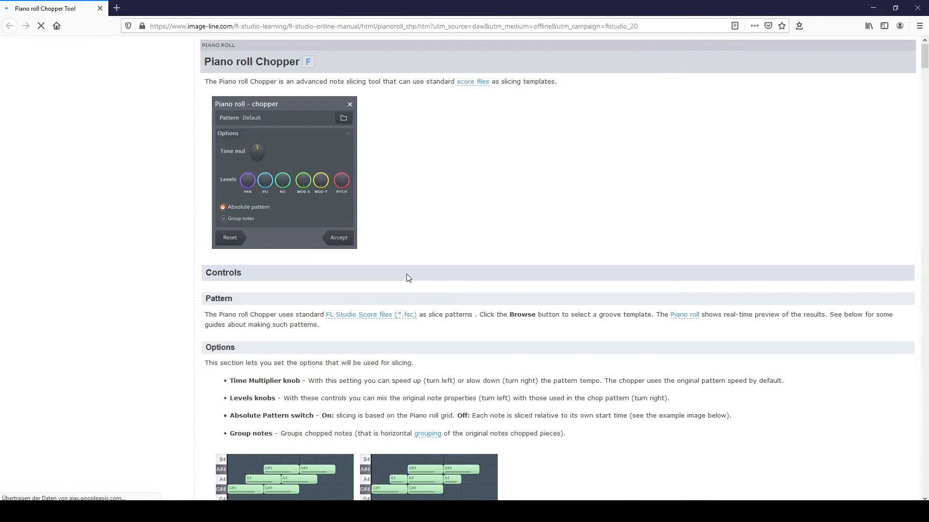
Step: Scroll down through the Piano roll Chopper manual page
{"action": "scroll", "scroll_direction": "down", "scroll_amount": 3}
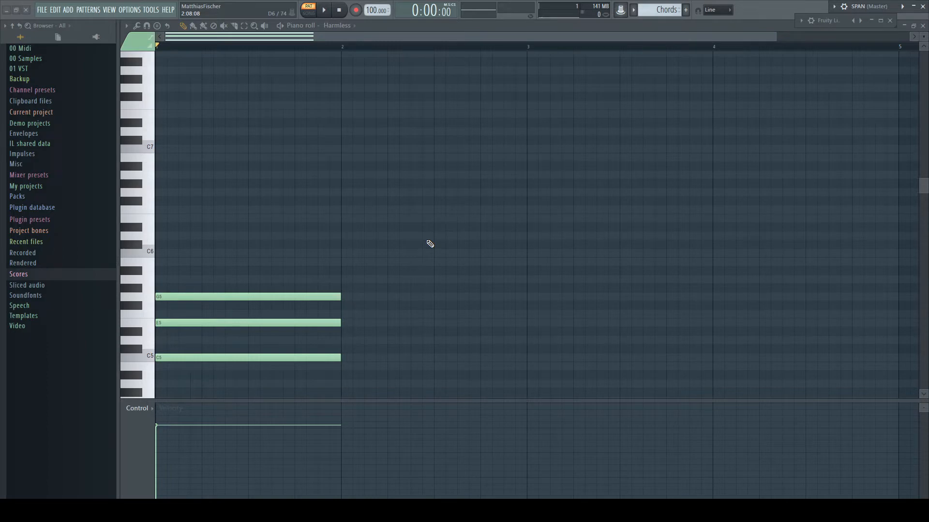
Step: Play the chord, audition the default arpeggiator on it, then close it without accepting
{"action": "left_click", "coordinate": [322, 10]}
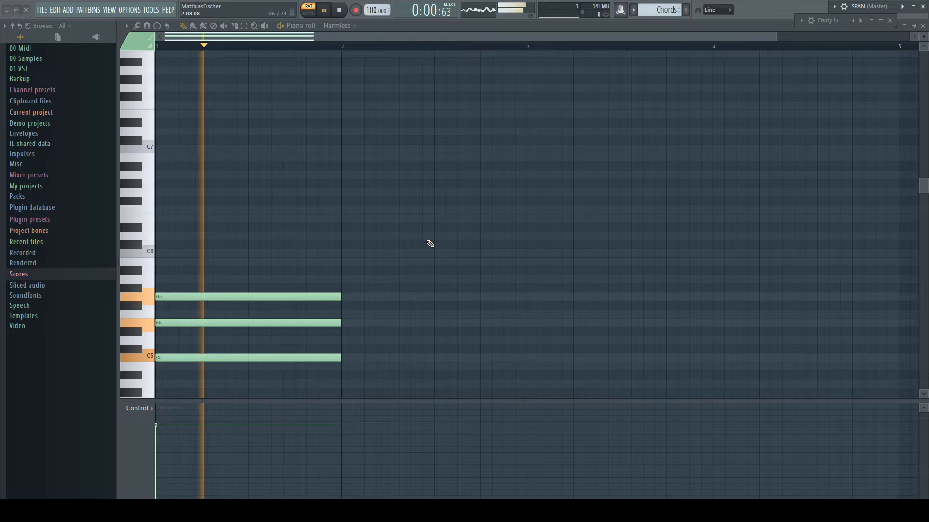
{"action": "left_click", "coordinate": [338, 10]}
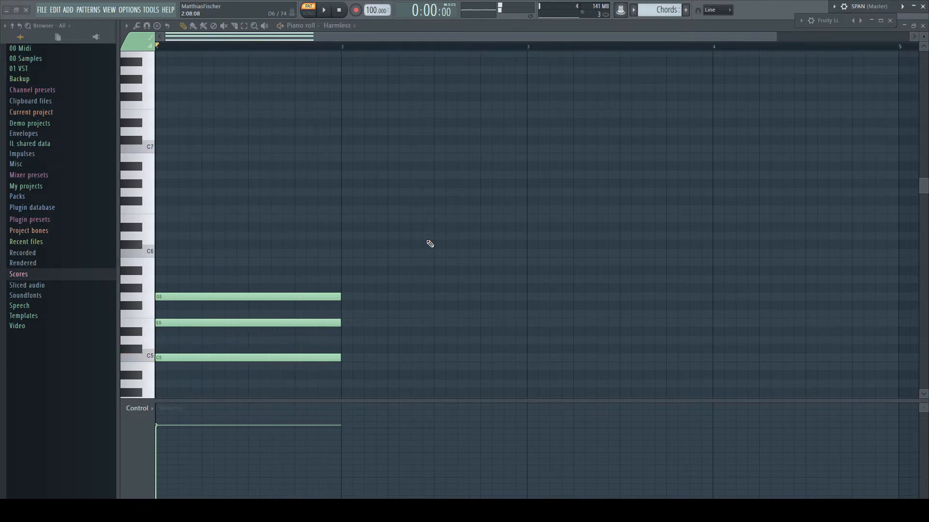
{"action": "left_click", "coordinate": [137, 25]}
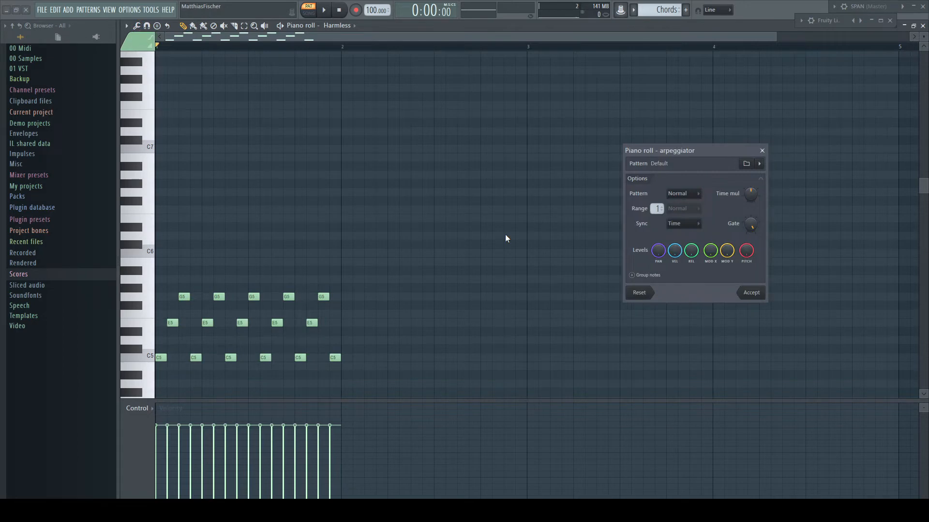
{"action": "left_click", "coordinate": [323, 11]}
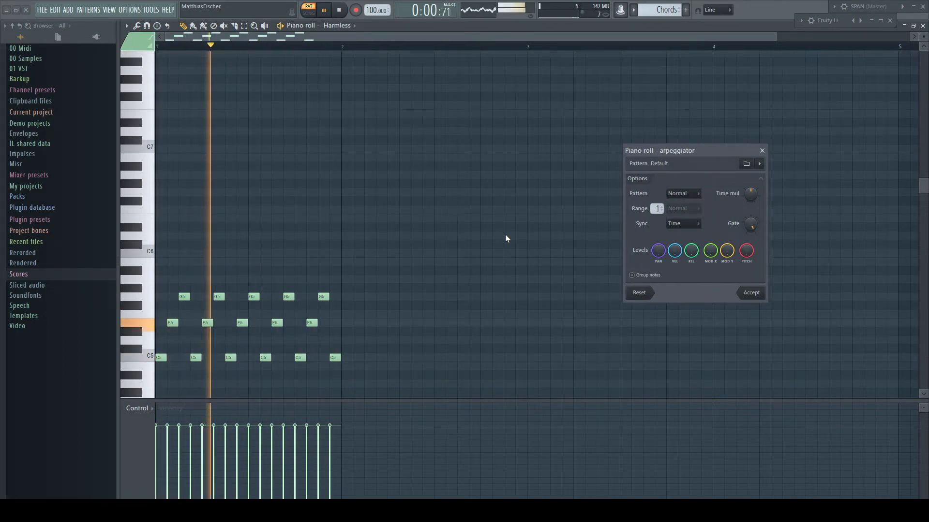
{"action": "left_click", "coordinate": [339, 9]}
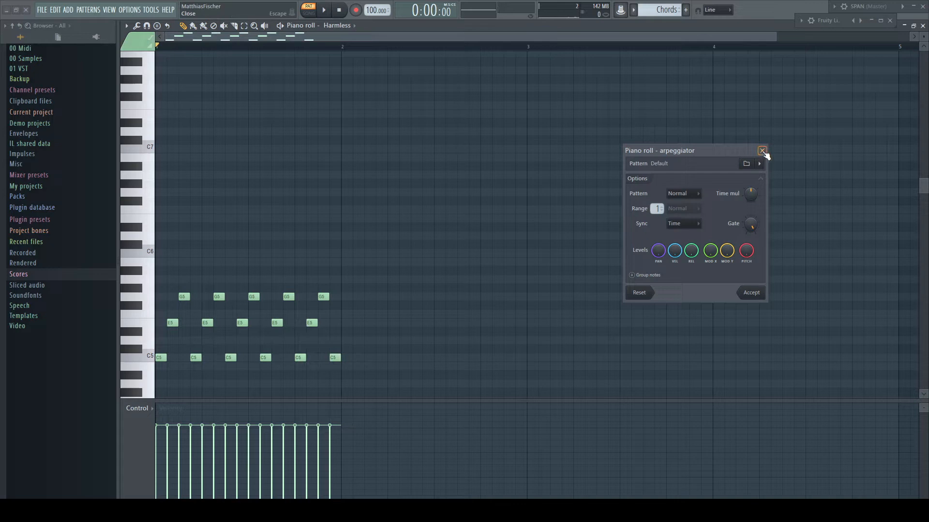
{"action": "left_click", "coordinate": [750, 292]}
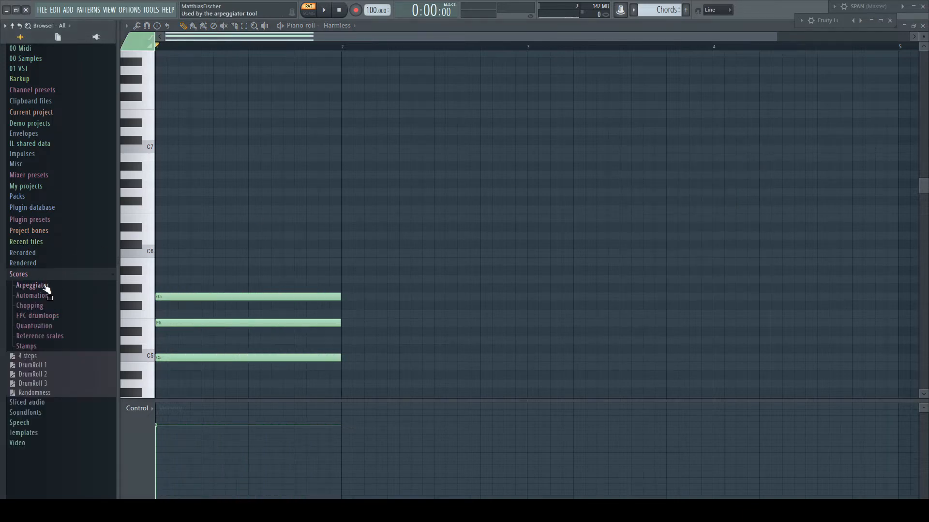
Step: Expand the browser's Scores > Arpeggiator > 3 notes folders
{"action": "left_click", "coordinate": [32, 285]}
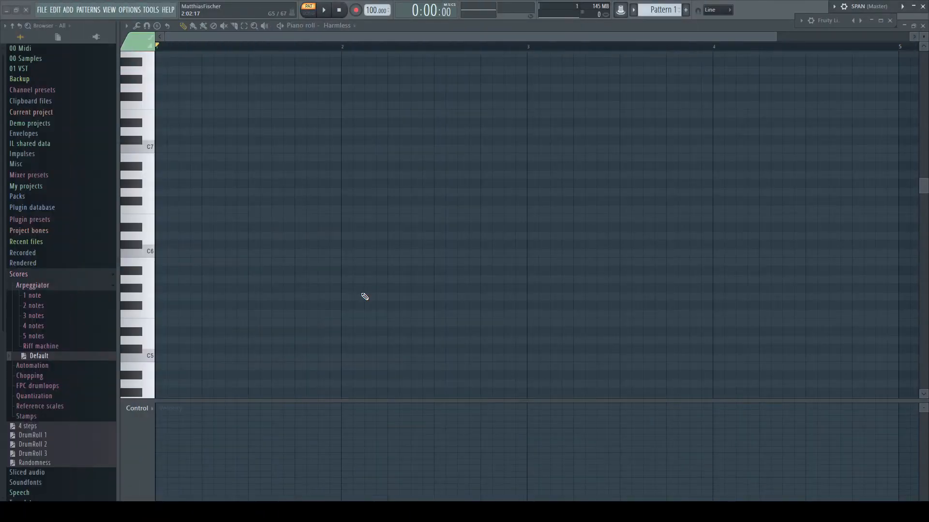
{"action": "left_click", "coordinate": [33, 316]}
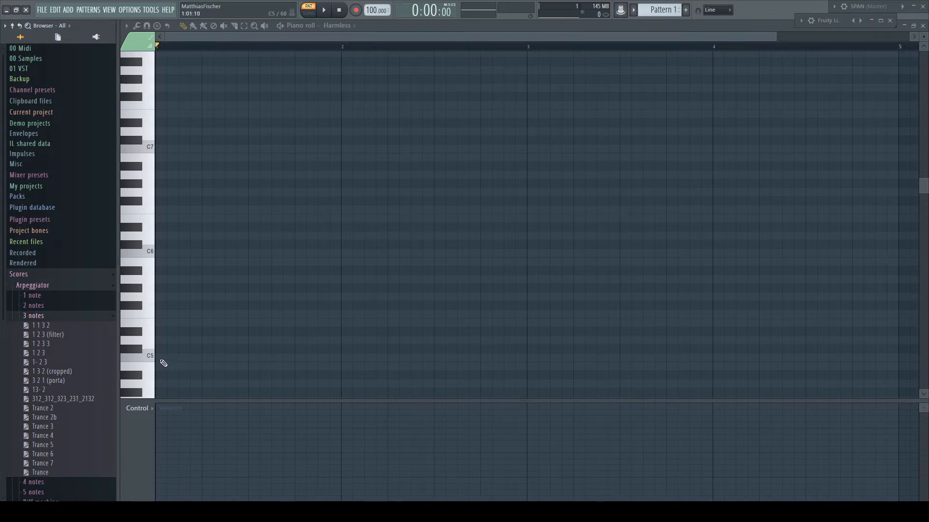
Step: Draw C5, a higher note and a middle note on steps one to three, then save as a score
{"action": "left_click", "coordinate": [160, 357]}
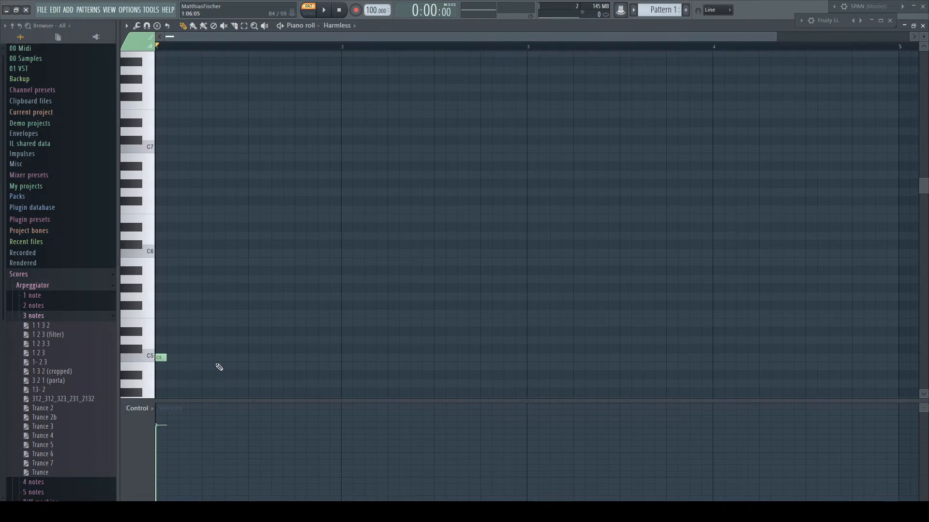
{"action": "mouse_move", "coordinate": [176, 351]}
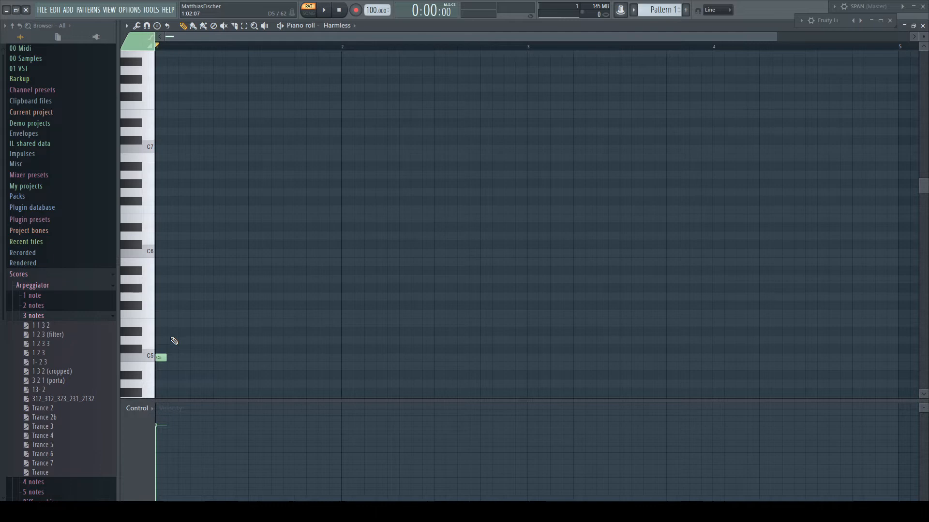
{"action": "left_click", "coordinate": [172, 340]}
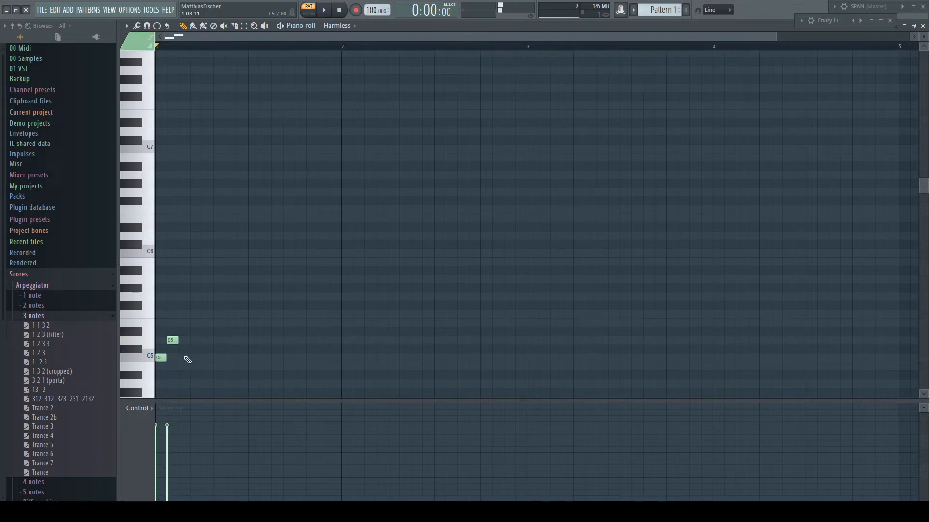
{"action": "left_click", "coordinate": [183, 348]}
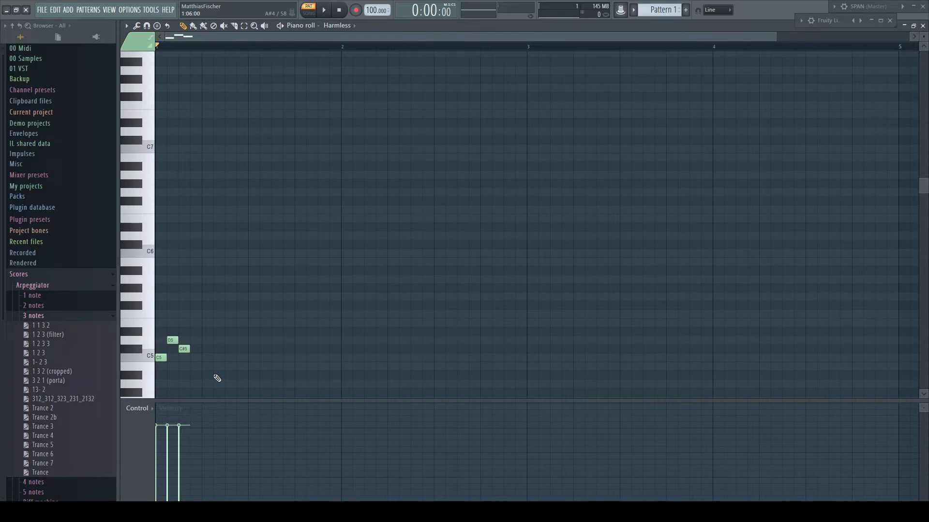
{"action": "mouse_move", "coordinate": [176, 111]}
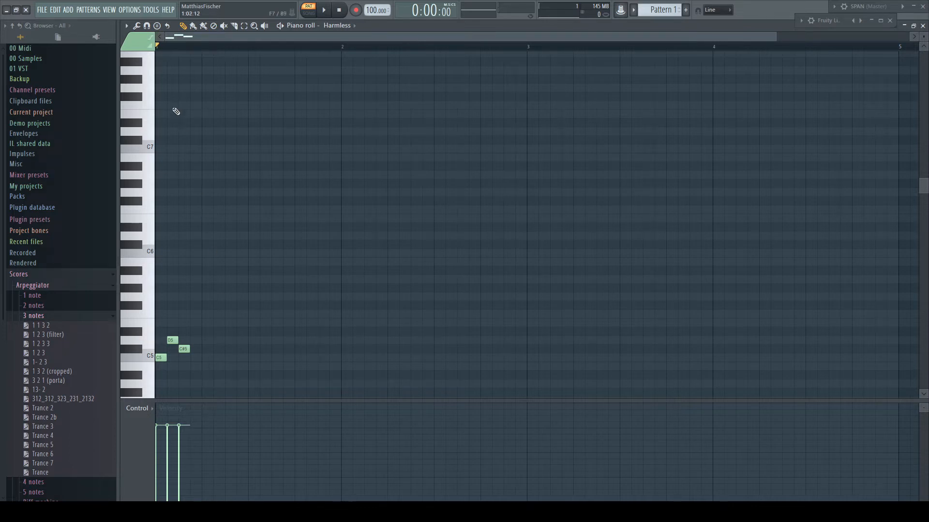
{"action": "left_click", "coordinate": [126, 24]}
{"action": "type", "text": "1 3 2"}
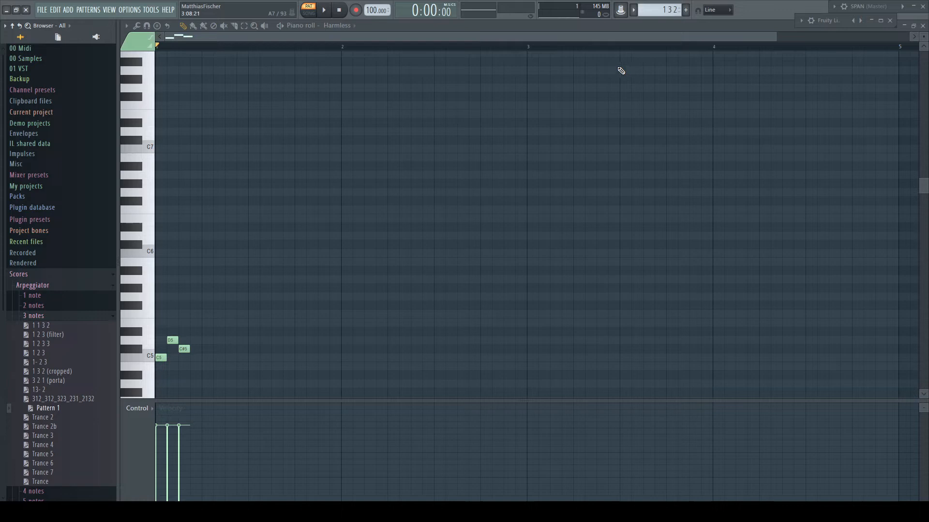
Step: Delete the Pattern 1 file from Scores > Arpeggiator > 3 notes and confirm with Ok
{"action": "left_click", "coordinate": [126, 26]}
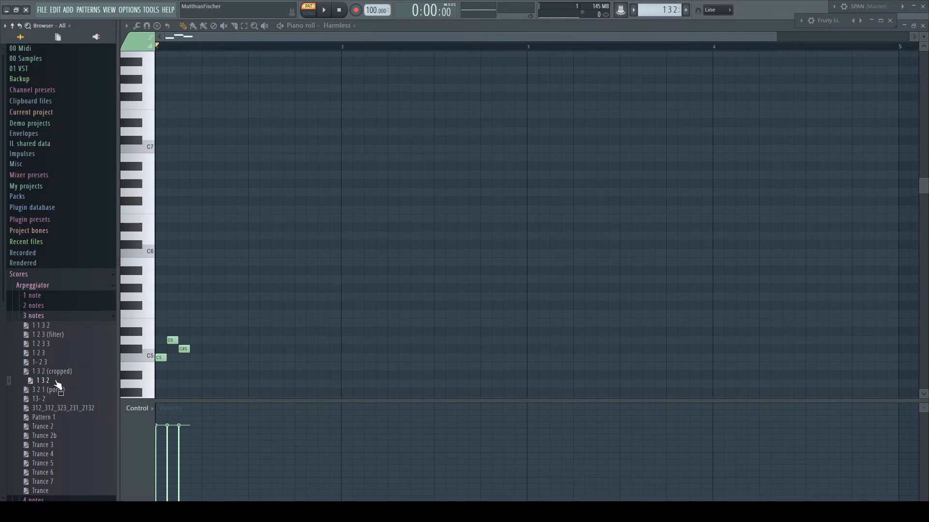
{"action": "right_click", "coordinate": [43, 417]}
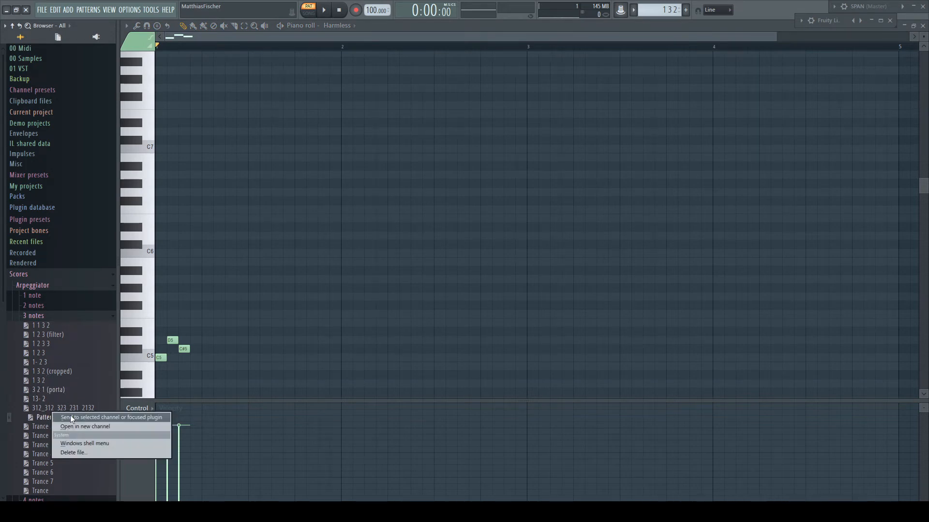
{"action": "left_click", "coordinate": [73, 453]}
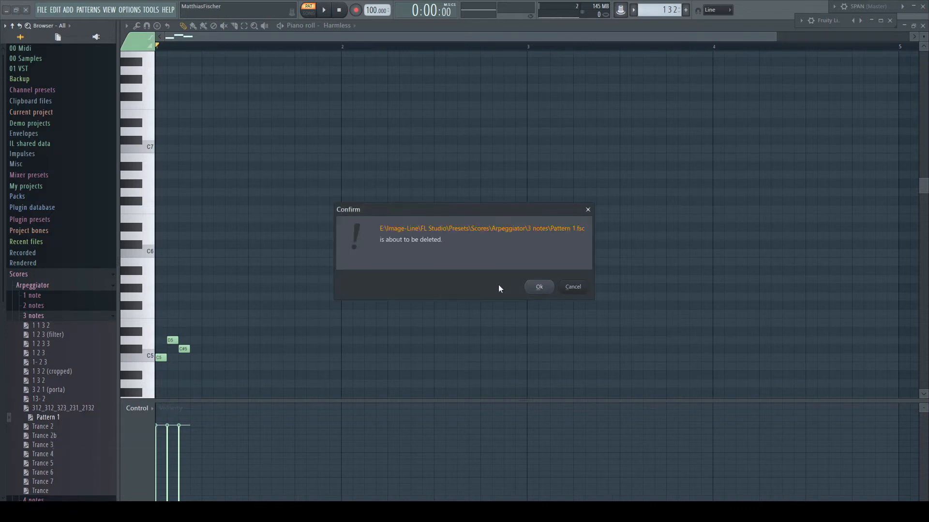
{"action": "left_click", "coordinate": [538, 287]}
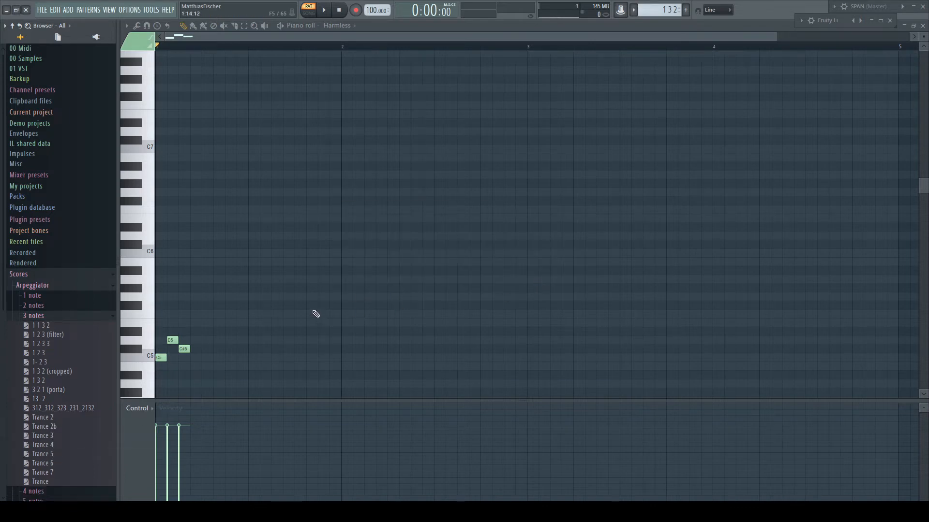
{"action": "mouse_move", "coordinate": [383, 258]}
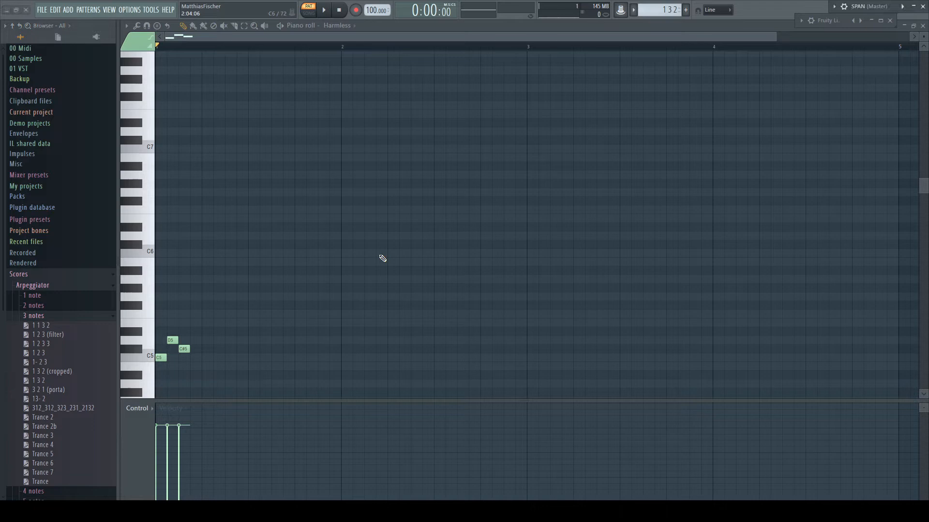
Step: Select the Chords pattern and arpeggiate its chord using the 1 3 2 preset
{"action": "left_click", "coordinate": [633, 10]}
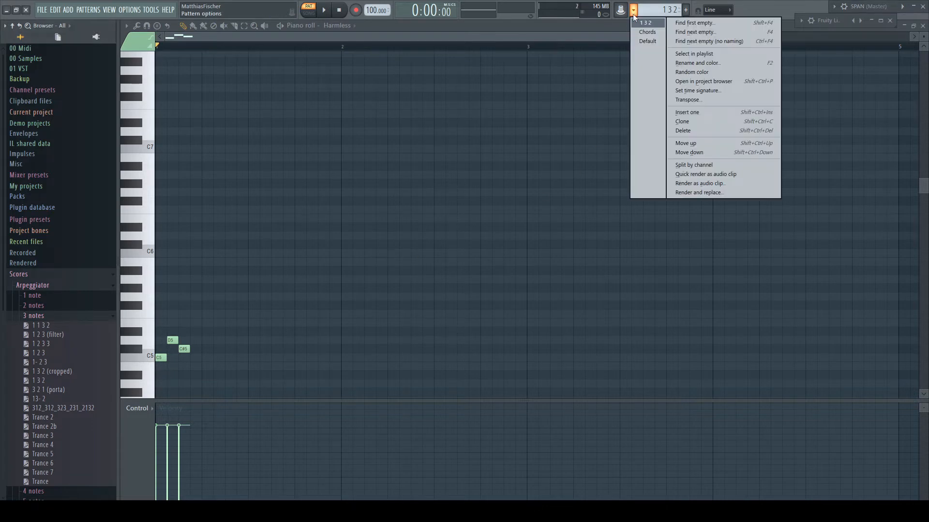
{"action": "key", "text": "alt+a"}
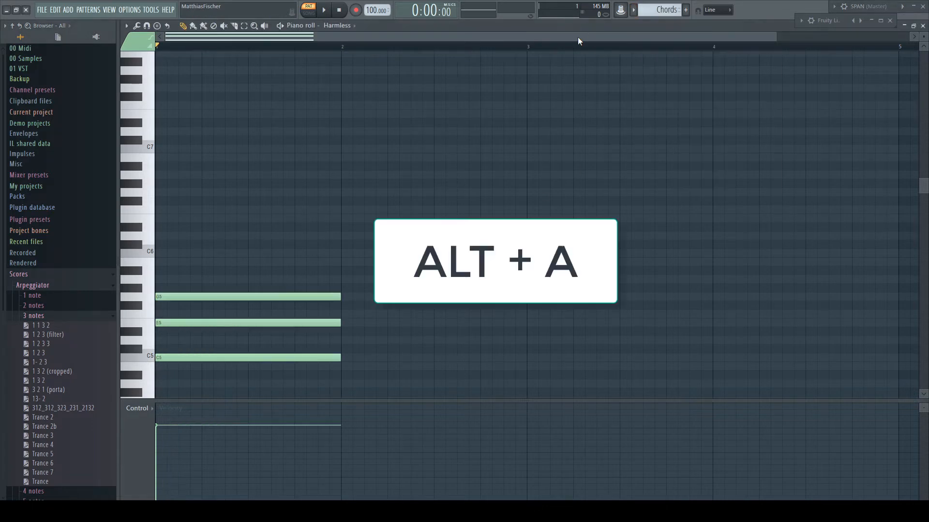
{"action": "key", "text": "alt+a"}
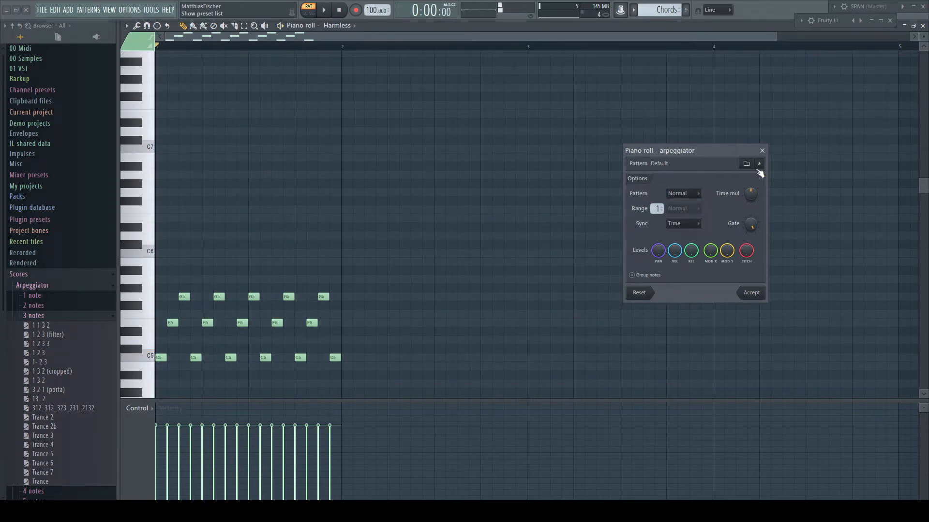
{"action": "left_click", "coordinate": [760, 173]}
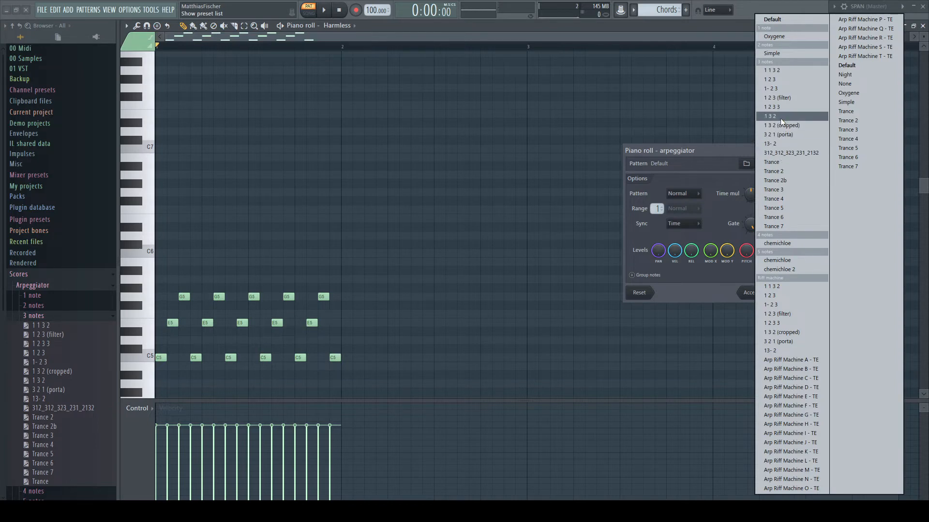
{"action": "left_click", "coordinate": [771, 115]}
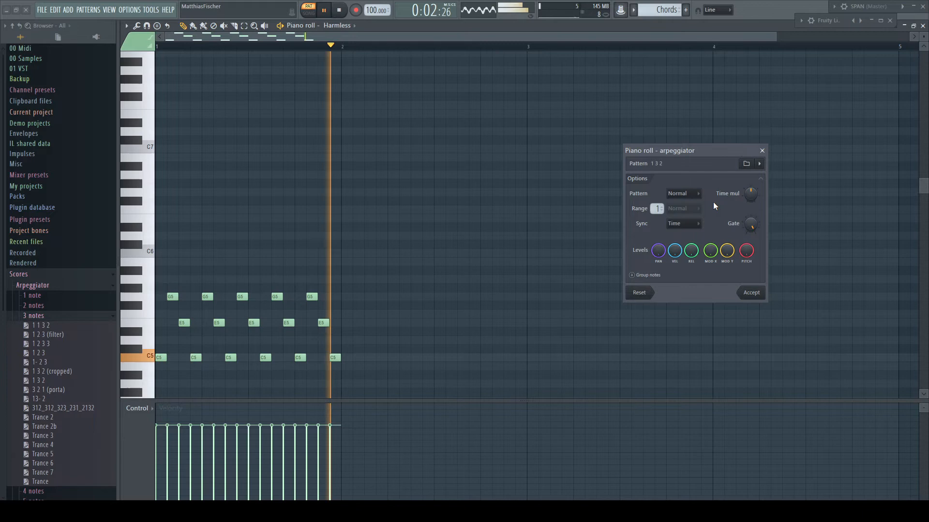
{"action": "left_click", "coordinate": [338, 9]}
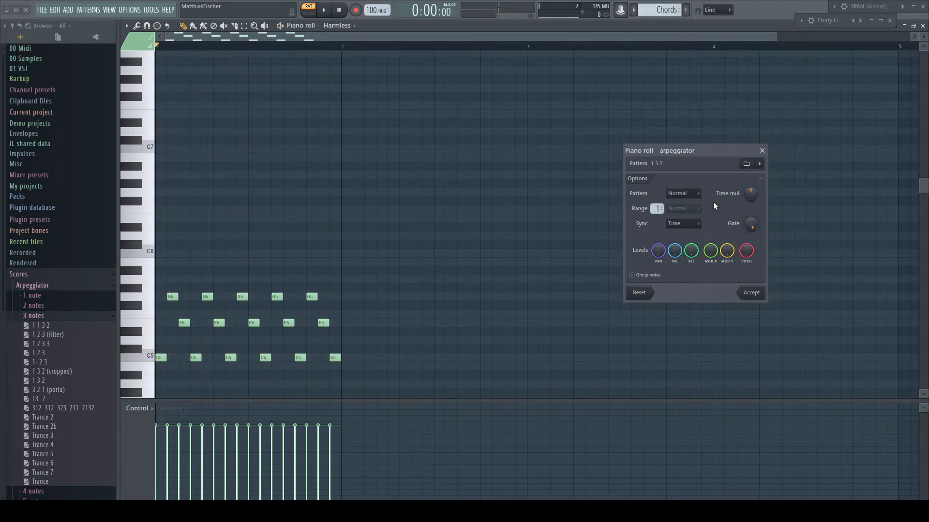
{"action": "left_click", "coordinate": [750, 292]}
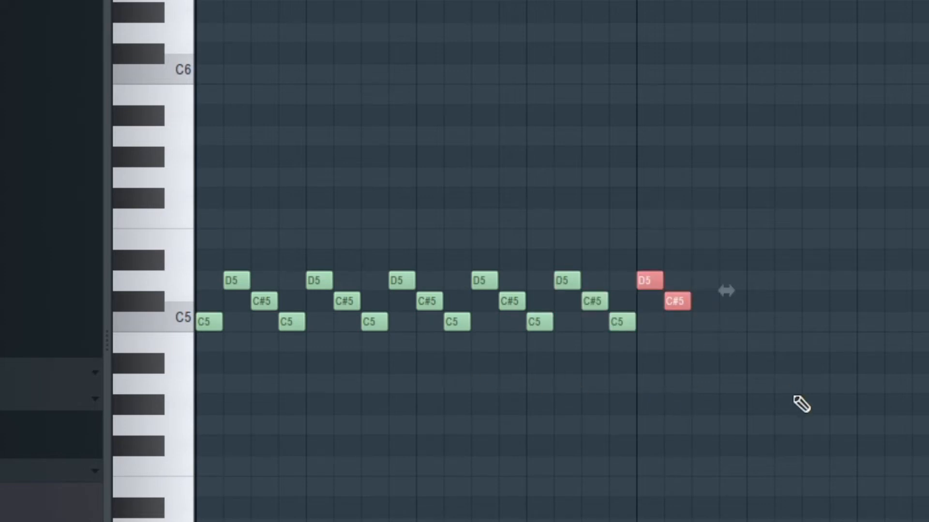
Step: Delete the trailing D5 and C#5 notes after the final C5
{"action": "left_click", "coordinate": [649, 280]}
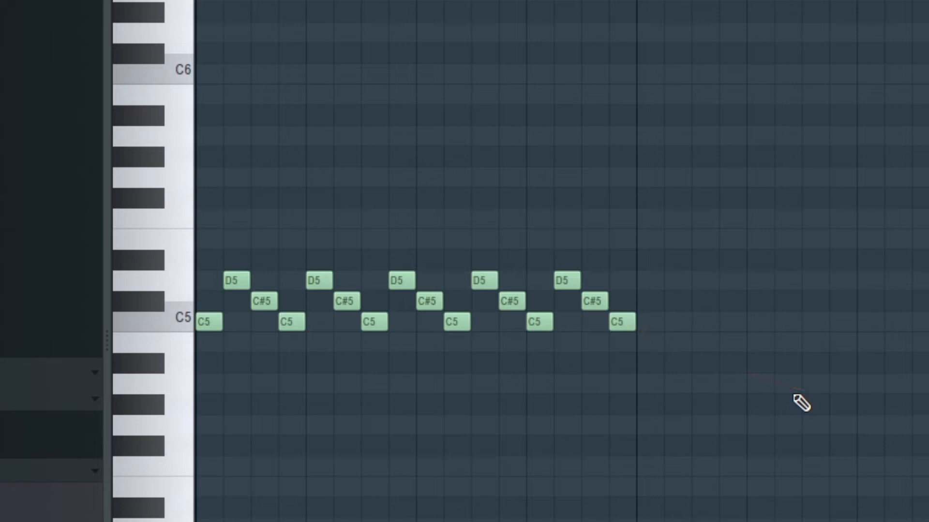
{"action": "left_click", "coordinate": [622, 323]}
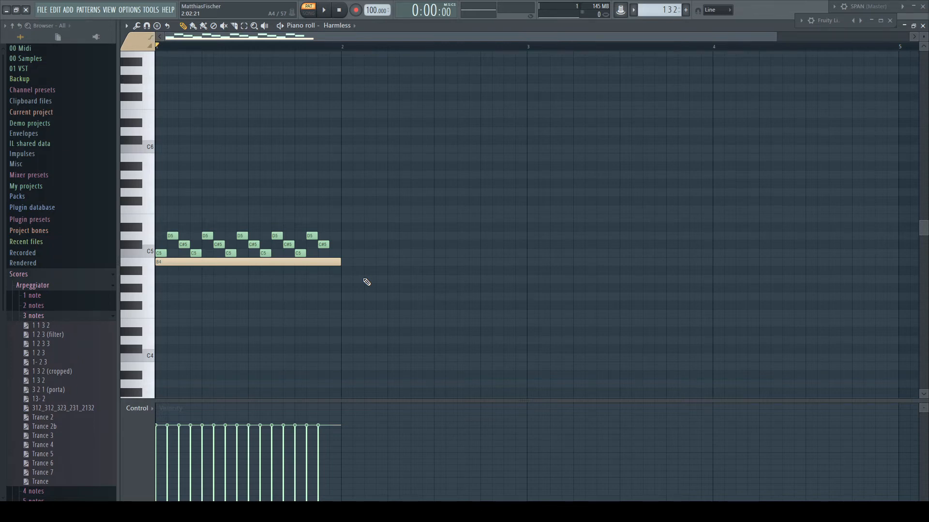
Step: Save the trimmed pattern as '1 3 2 w-o double' in Scores\Arpeggiator\3 notes
{"action": "left_click", "coordinate": [672, 10]}
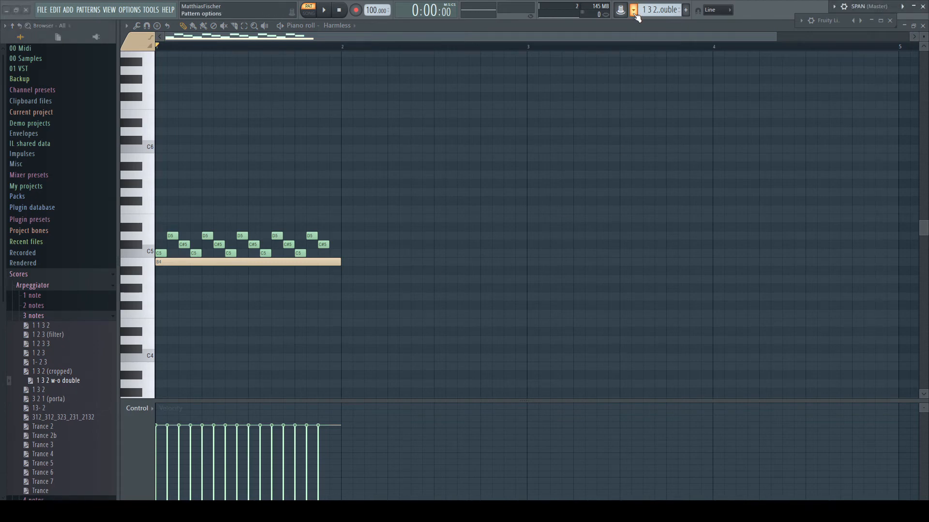
Step: Select Chords, arpeggiate it with the 1 3 2 w-o double preset, and play it
{"action": "left_click", "coordinate": [633, 9]}
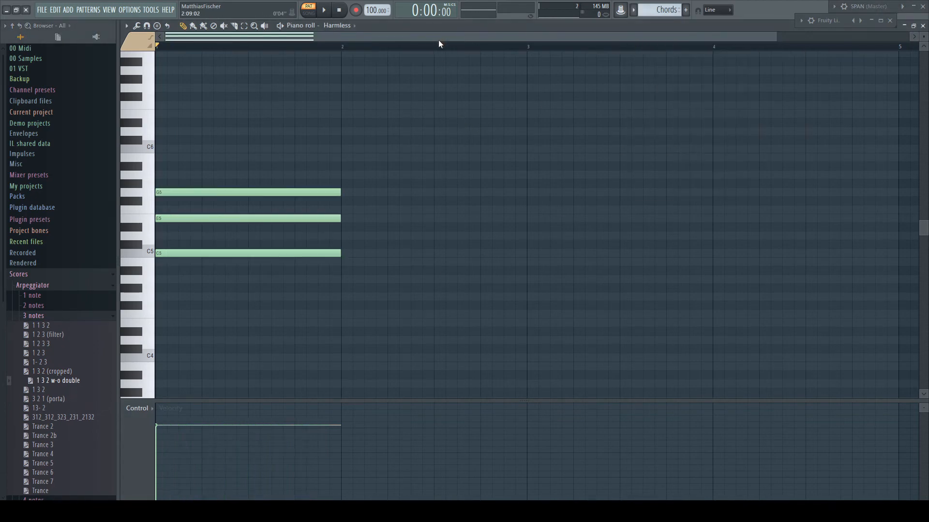
{"action": "left_click", "coordinate": [63, 418]}
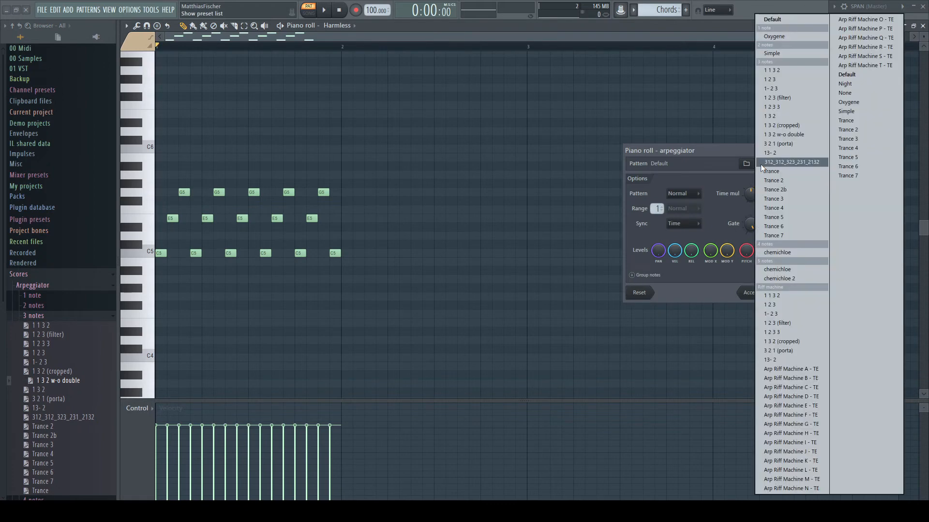
{"action": "left_click", "coordinate": [783, 134]}
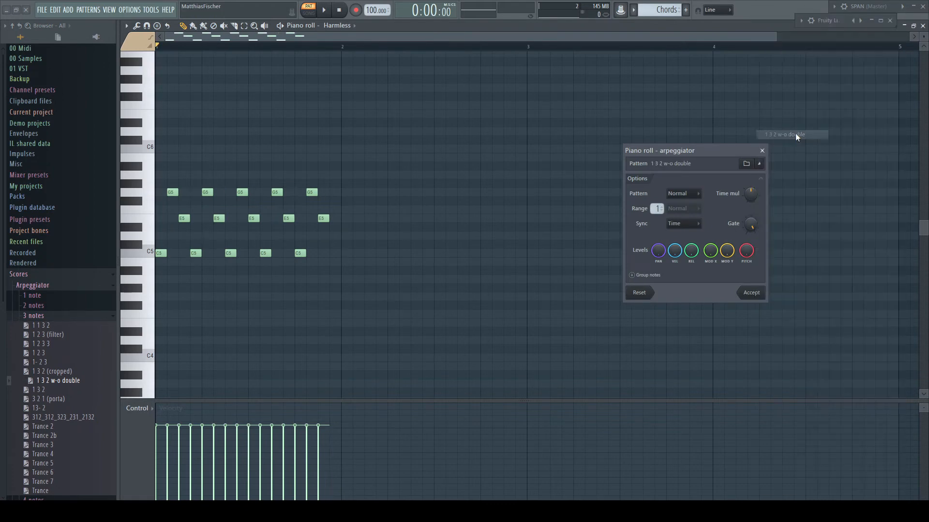
{"action": "left_click", "coordinate": [322, 10]}
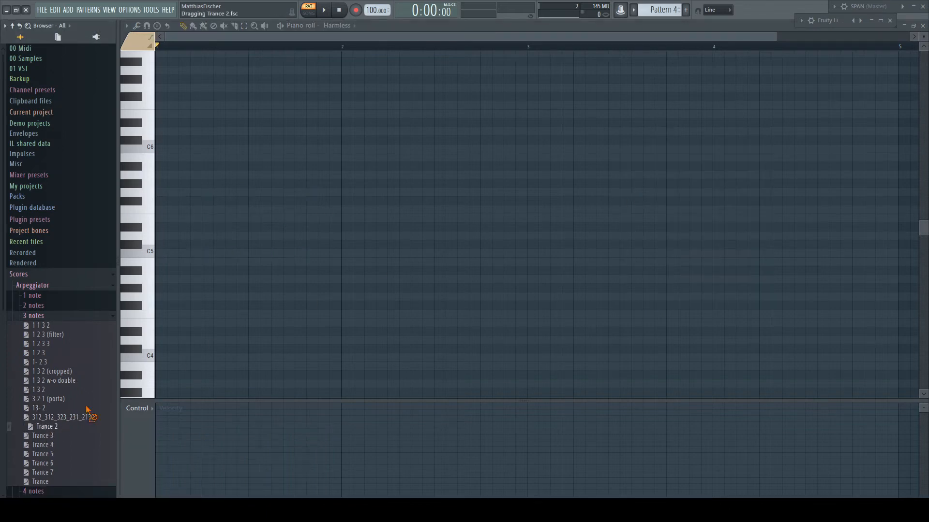
Step: Load the Trance 2 score, recolour all its notes, and name the pattern Trance 2b
{"action": "left_click", "coordinate": [48, 427]}
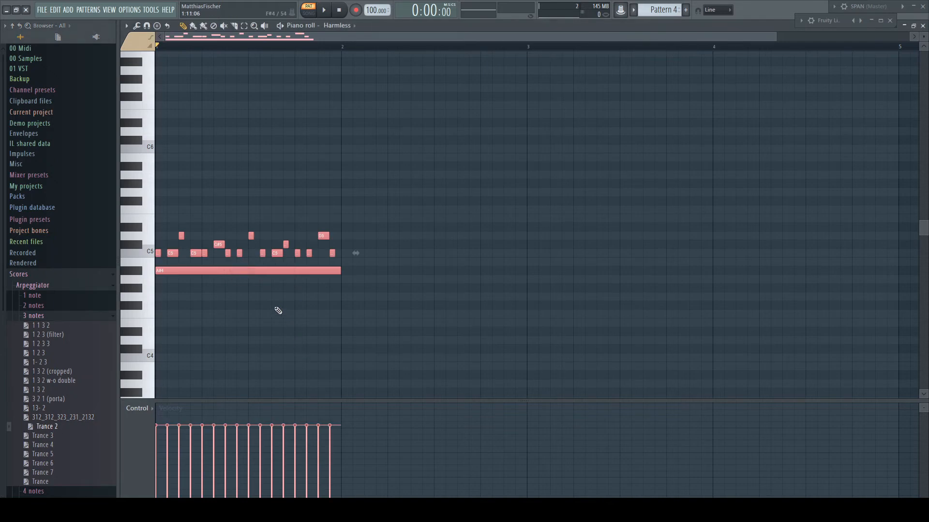
{"action": "key", "text": "ctrl+a"}
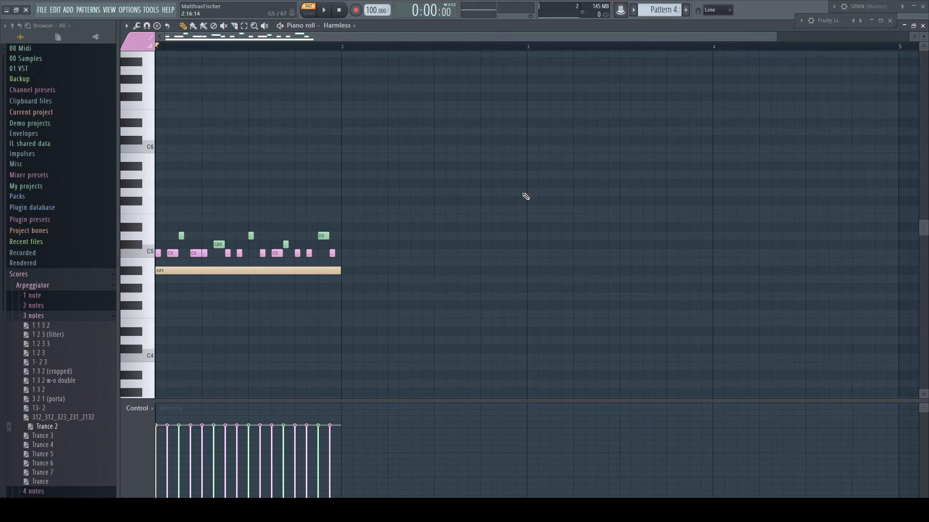
{"action": "left_click", "coordinate": [145, 46]}
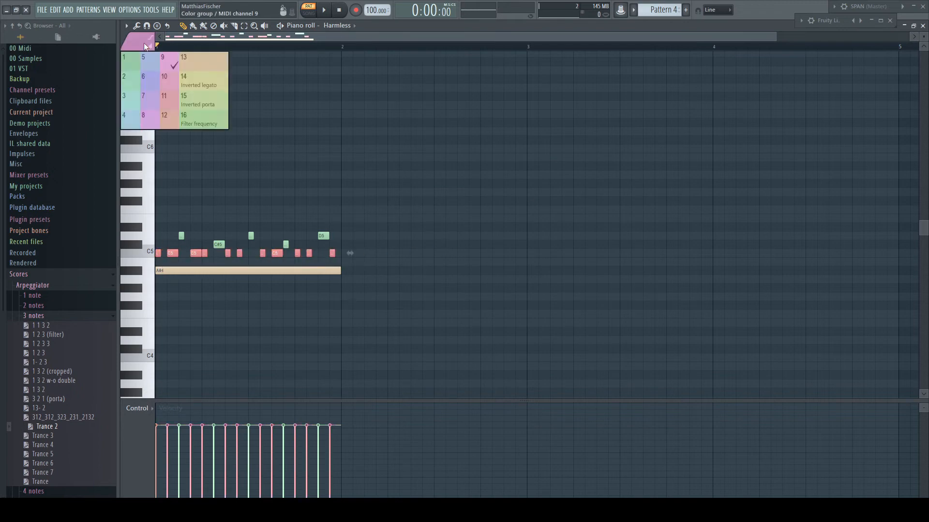
{"action": "left_click", "coordinate": [162, 57]}
{"action": "type", "text": "Trance 2b"}
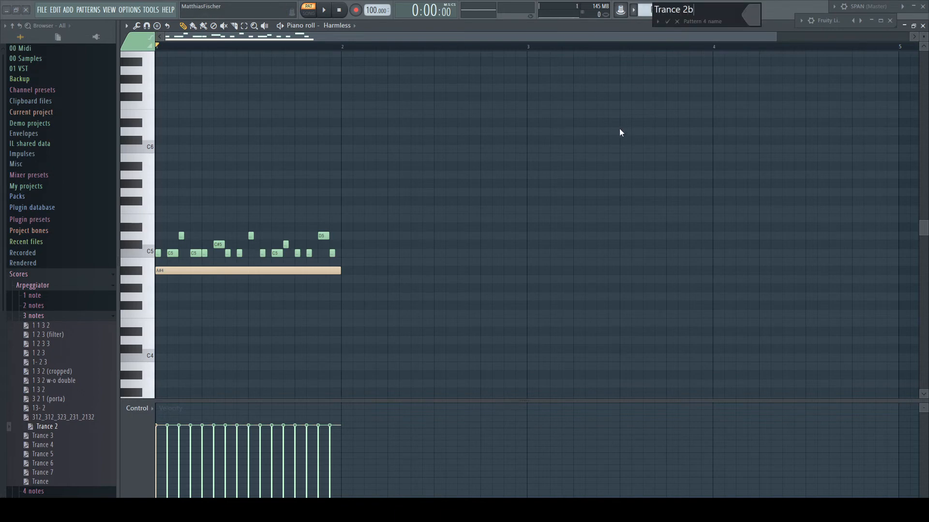
{"action": "left_click", "coordinate": [126, 26]}
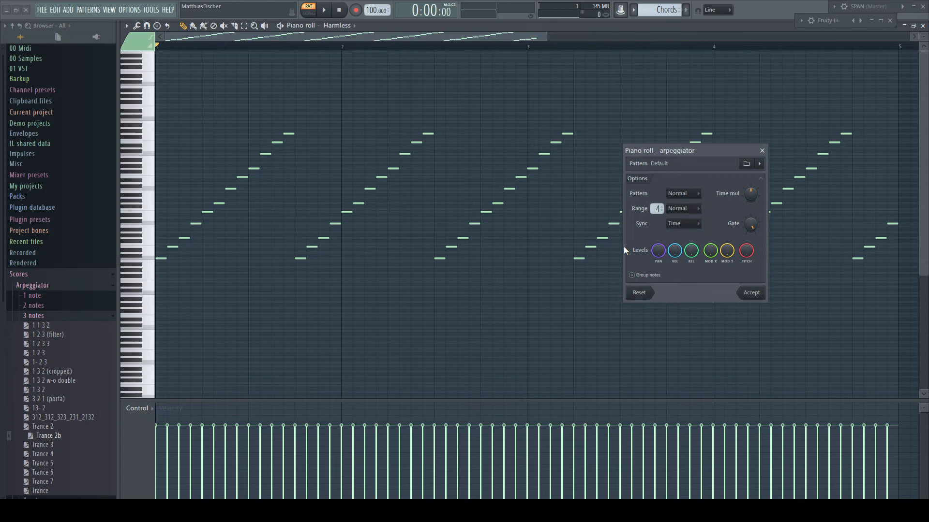
Step: Play, then stop, the Chords pattern arpeggiated over four octaves
{"action": "left_click", "coordinate": [322, 10]}
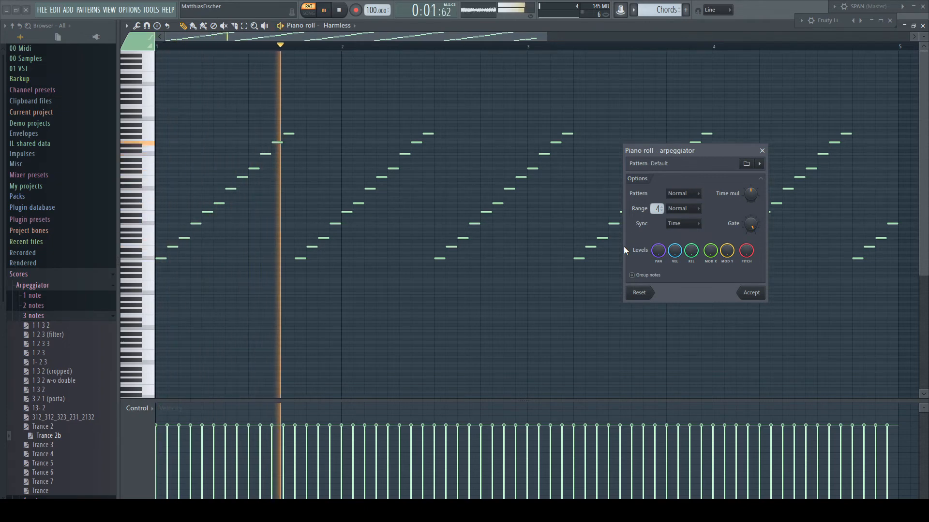
{"action": "left_click", "coordinate": [338, 10]}
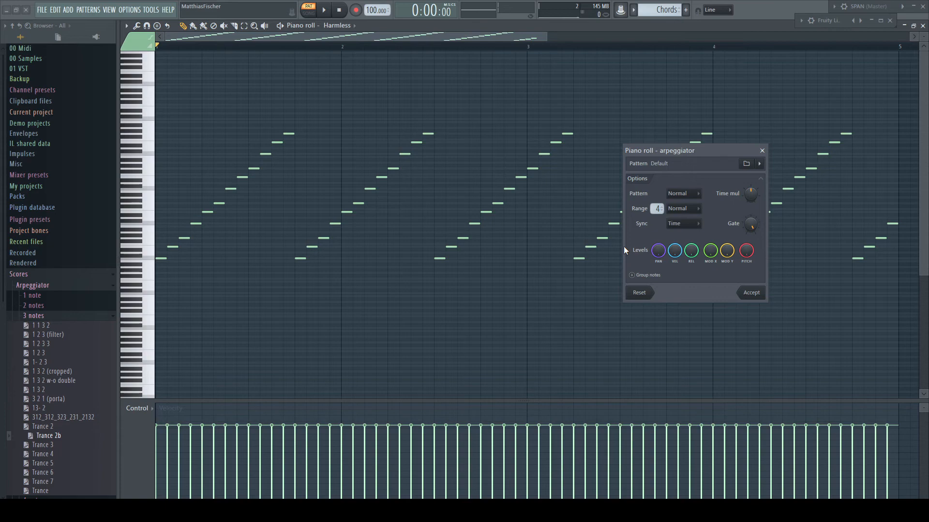
Step: Switch to the Chords pattern and set its arpeggiator range to four octaves
{"action": "left_click", "coordinate": [751, 292]}
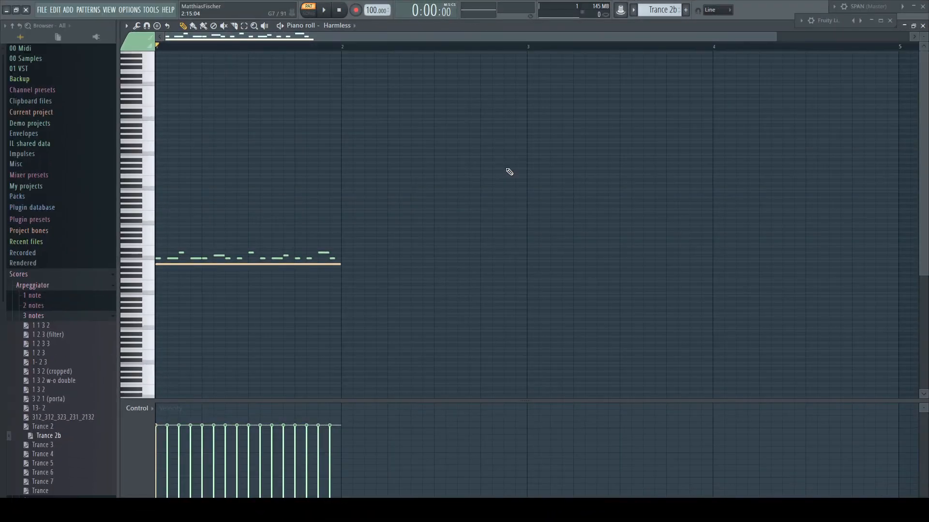
{"action": "left_click", "coordinate": [633, 9]}
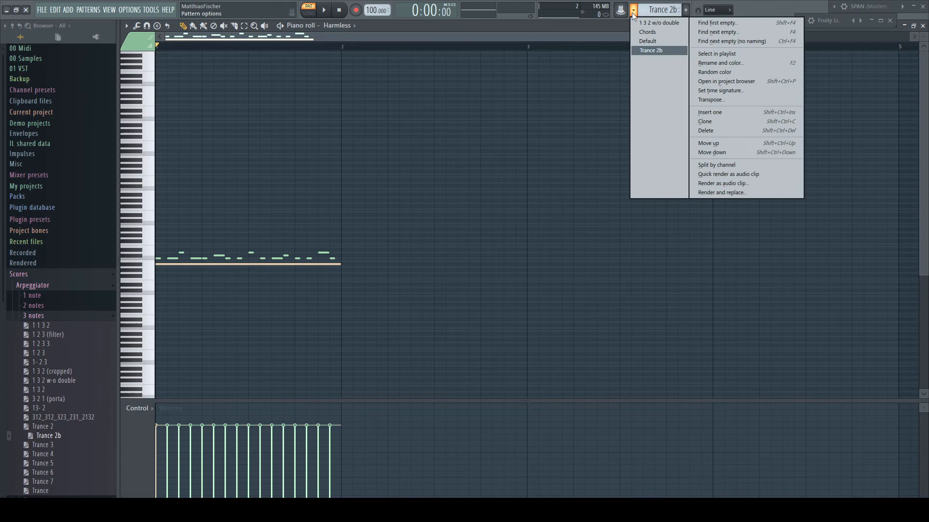
{"action": "left_click", "coordinate": [646, 31]}
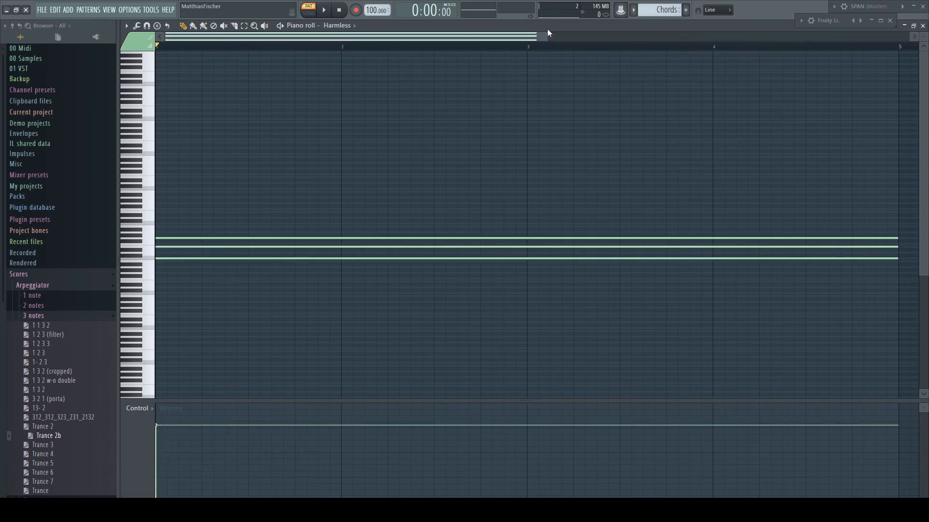
{"action": "double_click", "coordinate": [47, 435]}
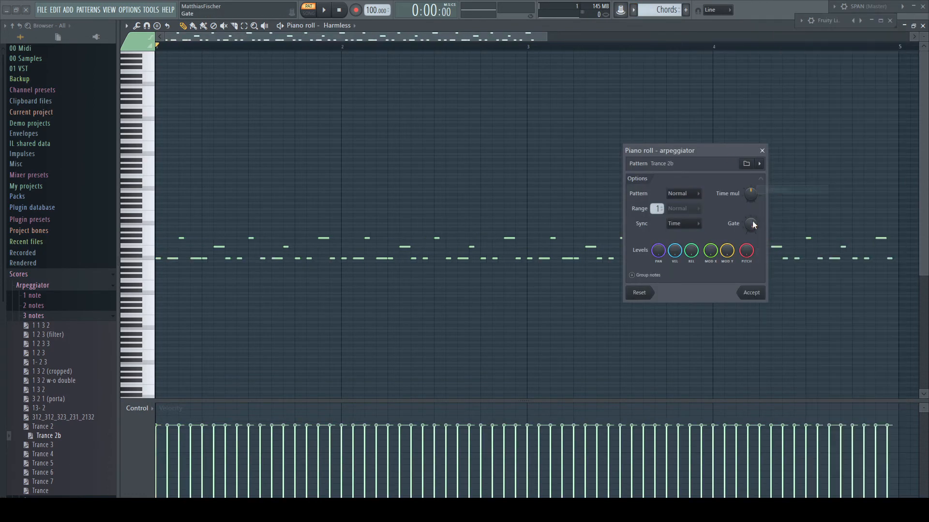
{"action": "left_click", "coordinate": [656, 208]}
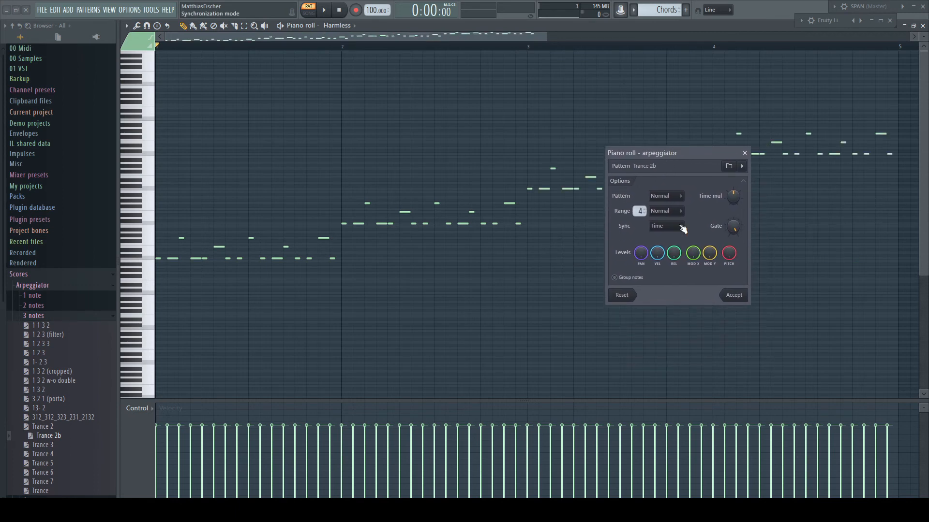
{"action": "left_click", "coordinate": [733, 295]}
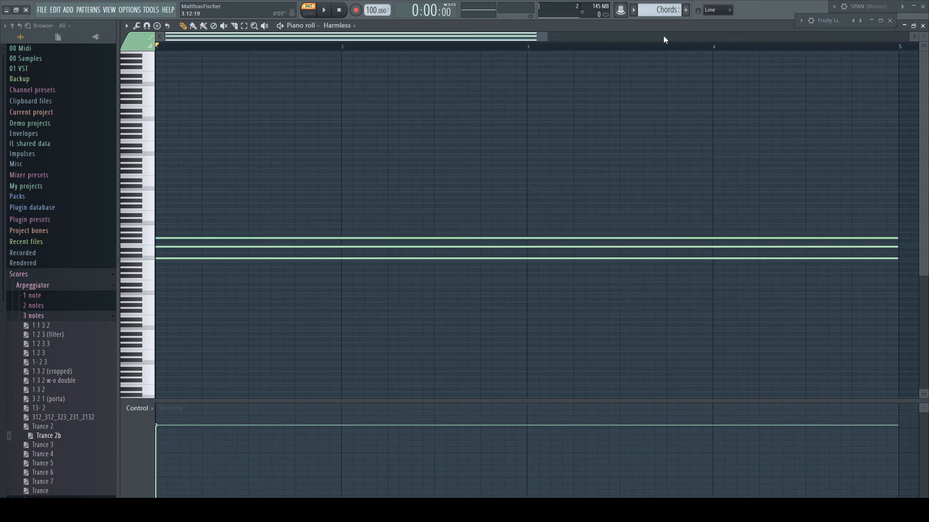
{"action": "double_click", "coordinate": [47, 436]}
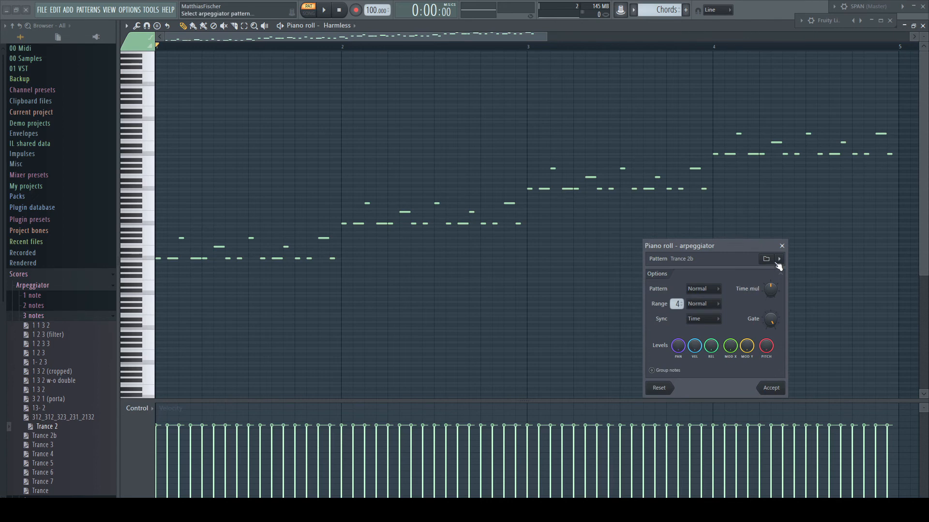
Step: Play the chords arpeggiated with Trance 2, then Trance 2b, then Trance 2 again, then stop
{"action": "left_click", "coordinate": [778, 258]}
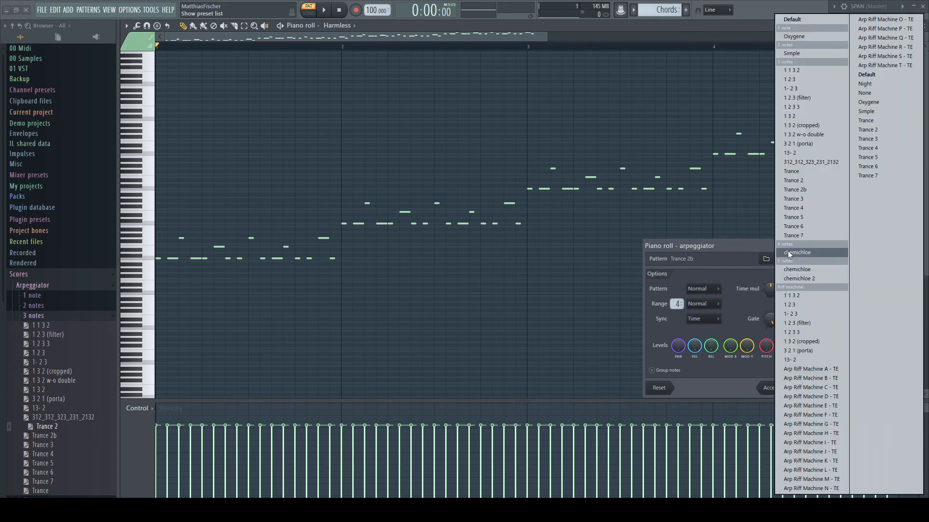
{"action": "left_click", "coordinate": [794, 180]}
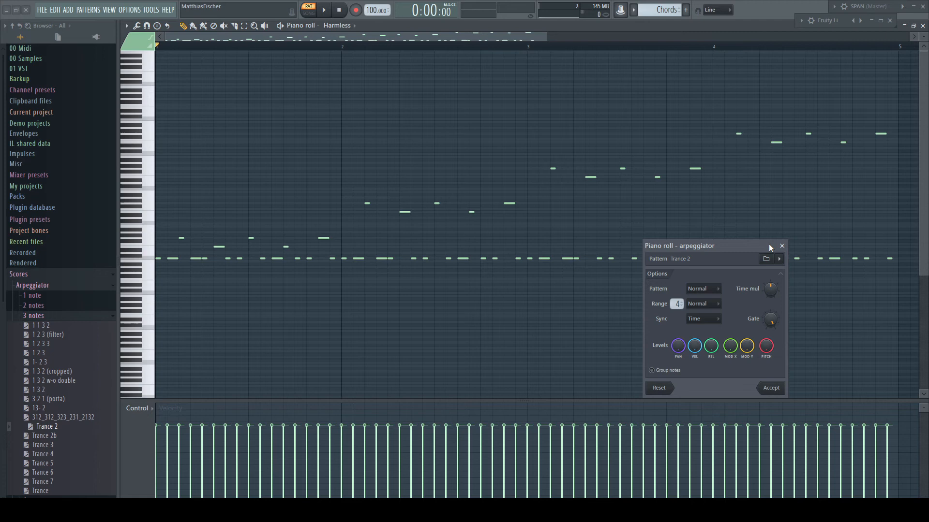
{"action": "left_click", "coordinate": [779, 259]}
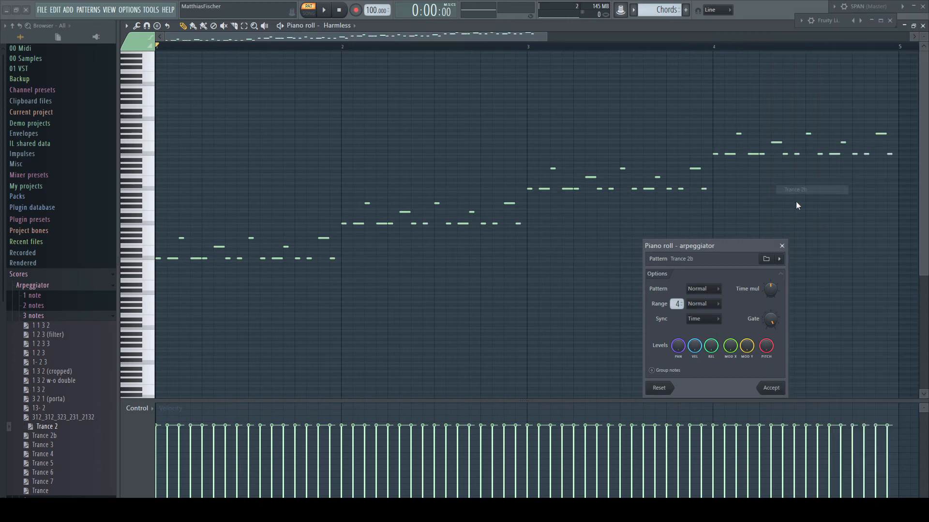
{"action": "left_click", "coordinate": [324, 9]}
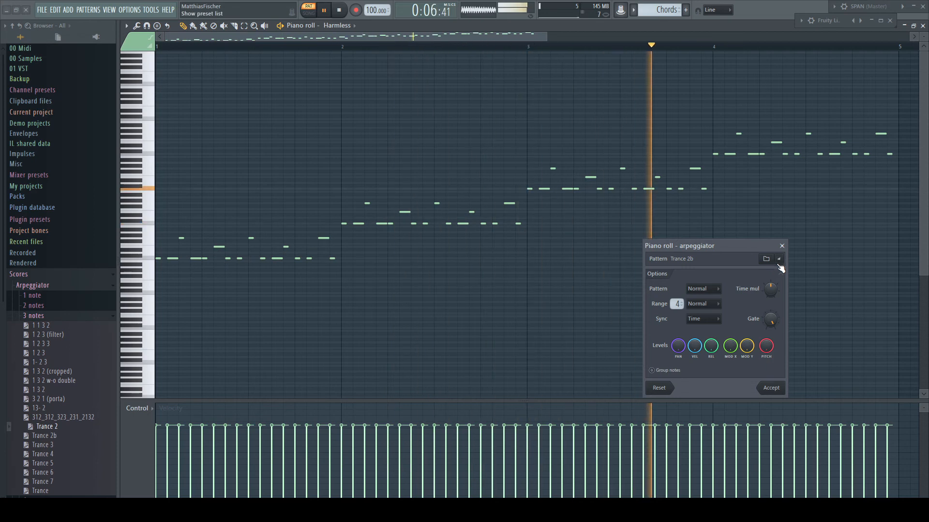
{"action": "left_click", "coordinate": [765, 259]}
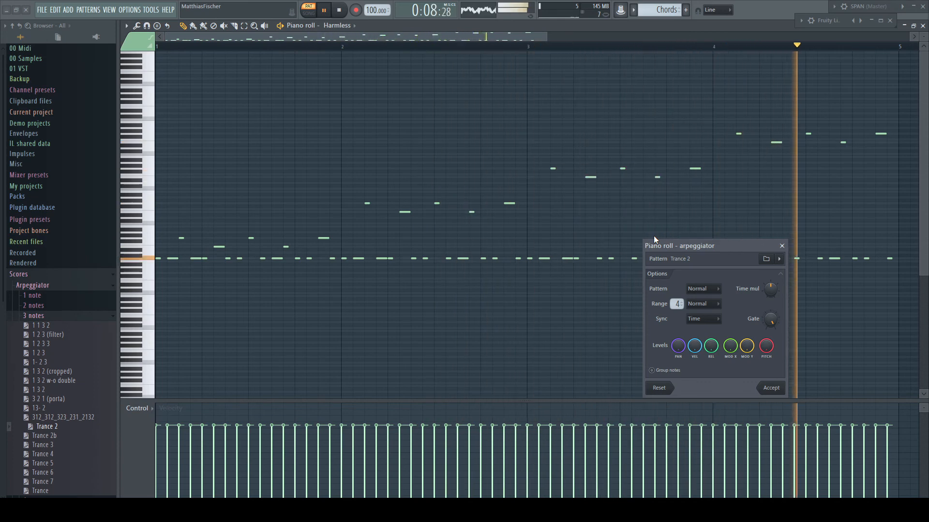
{"action": "left_click", "coordinate": [338, 10]}
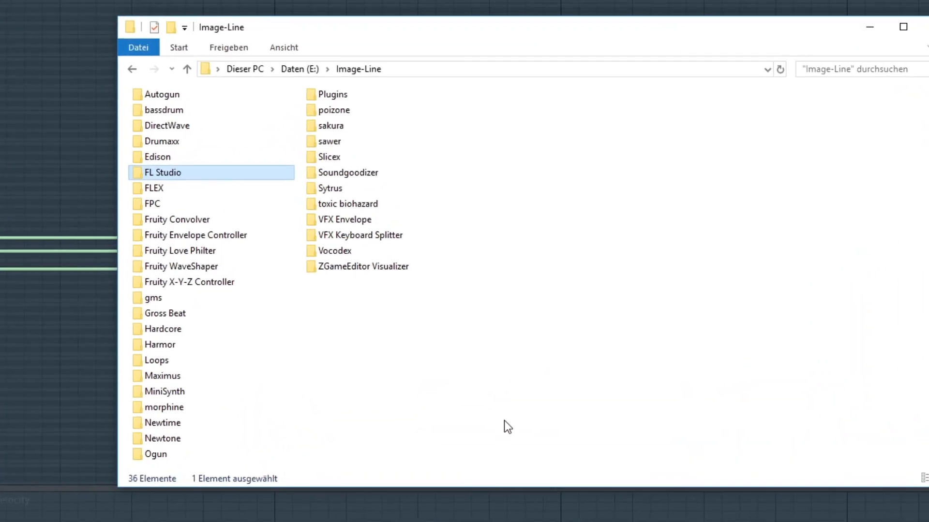
{"action": "mouse_move", "coordinate": [194, 179]}
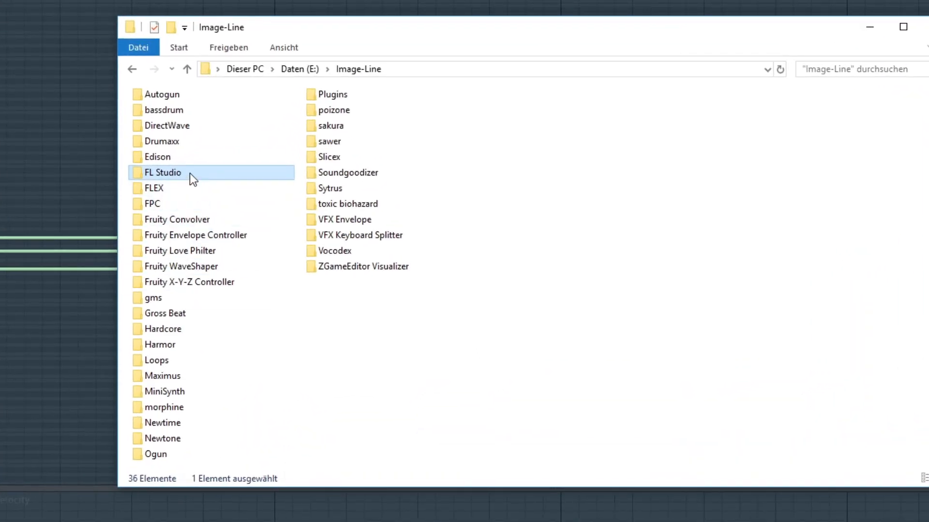
Step: Navigate File Explorer through FL Studio > Presets > Scores
{"action": "double_click", "coordinate": [163, 173]}
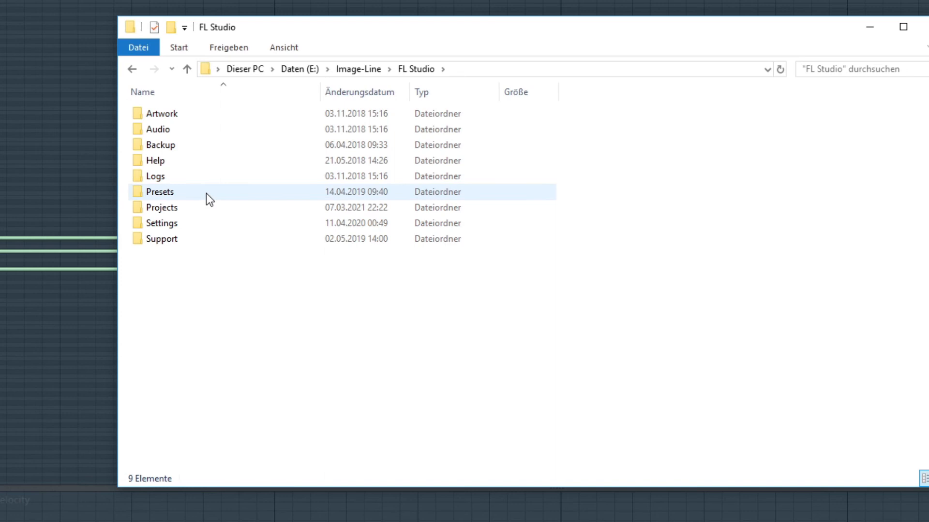
{"action": "double_click", "coordinate": [158, 192]}
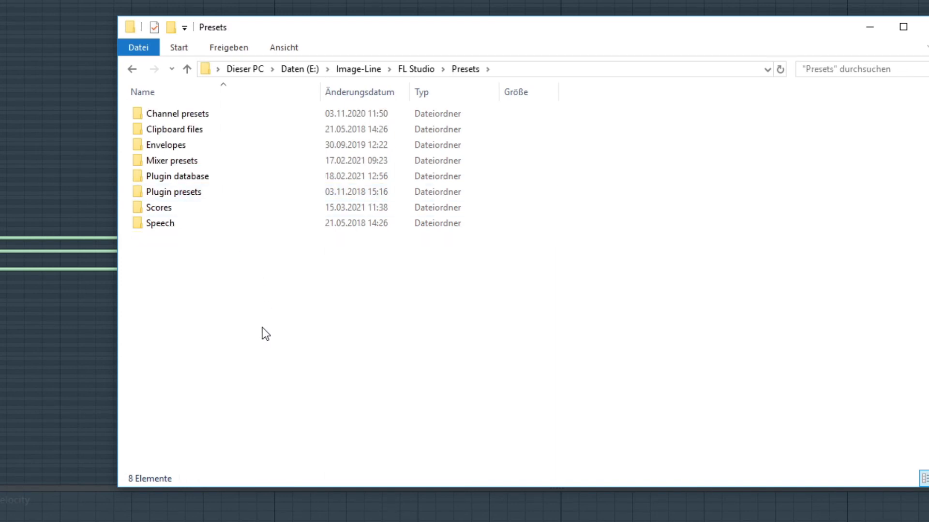
{"action": "double_click", "coordinate": [159, 207]}
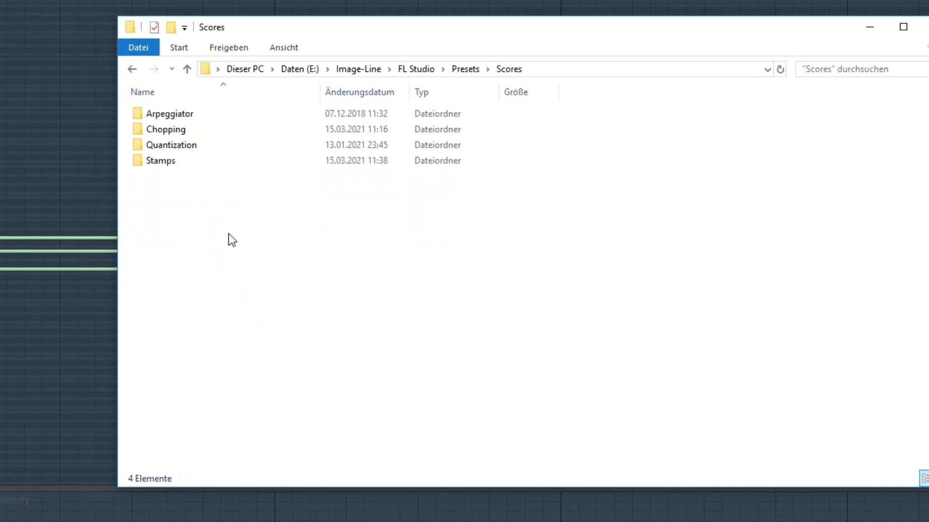